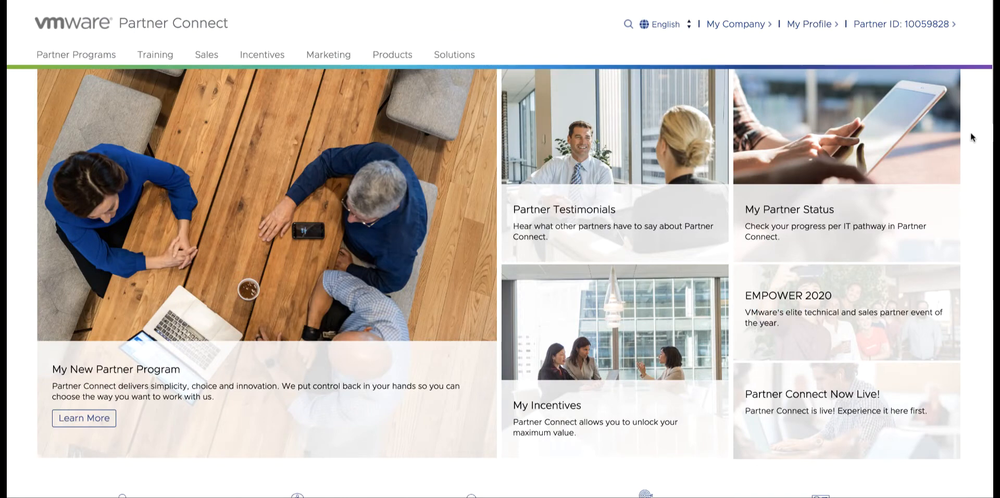
# Step: Review homepage customization without saving, then view opportunity registration ORTN-02099460
pyautogui.click(808, 24)
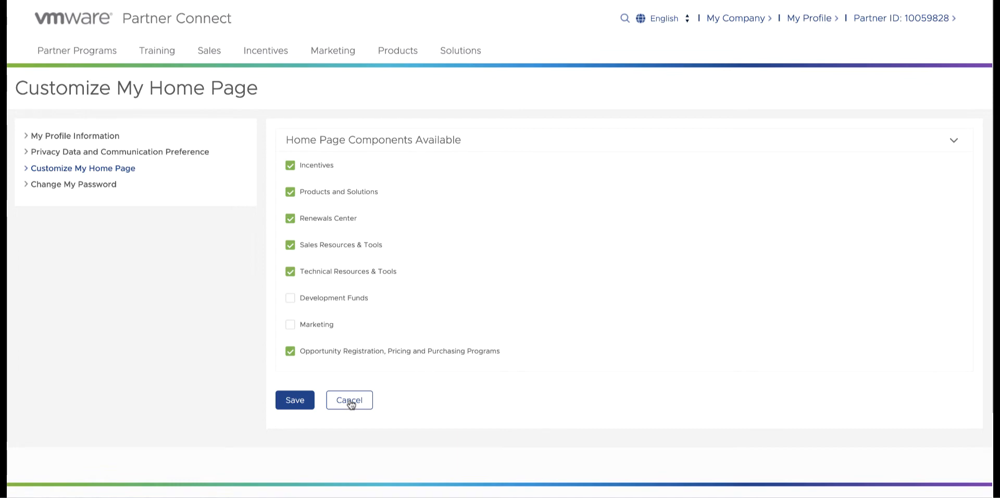
pyautogui.click(349, 400)
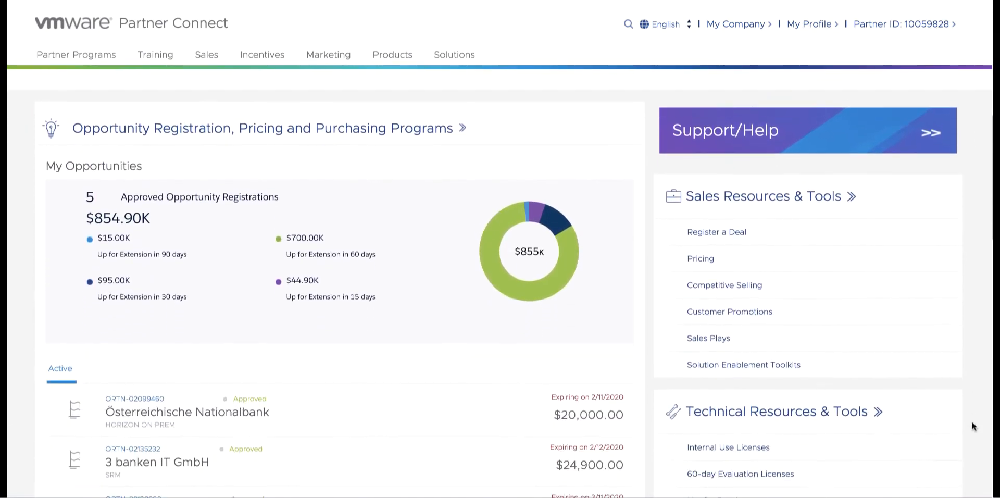
pyautogui.scroll(-3)
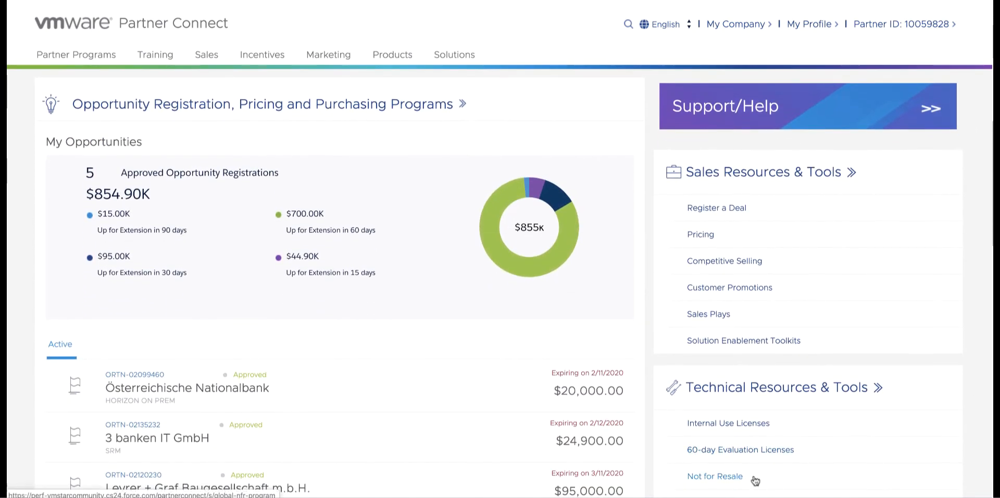
pyautogui.moveTo(563, 257)
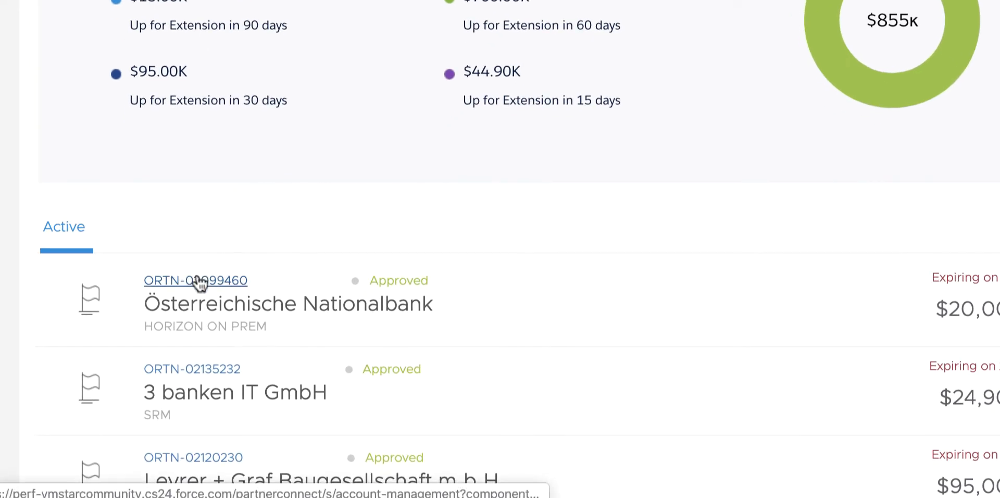
pyautogui.click(195, 280)
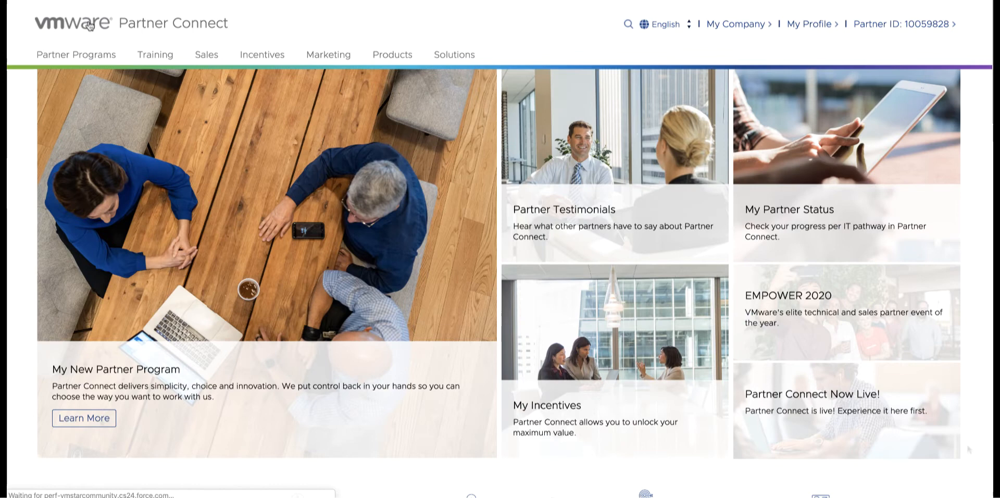
pyautogui.moveTo(781, 326)
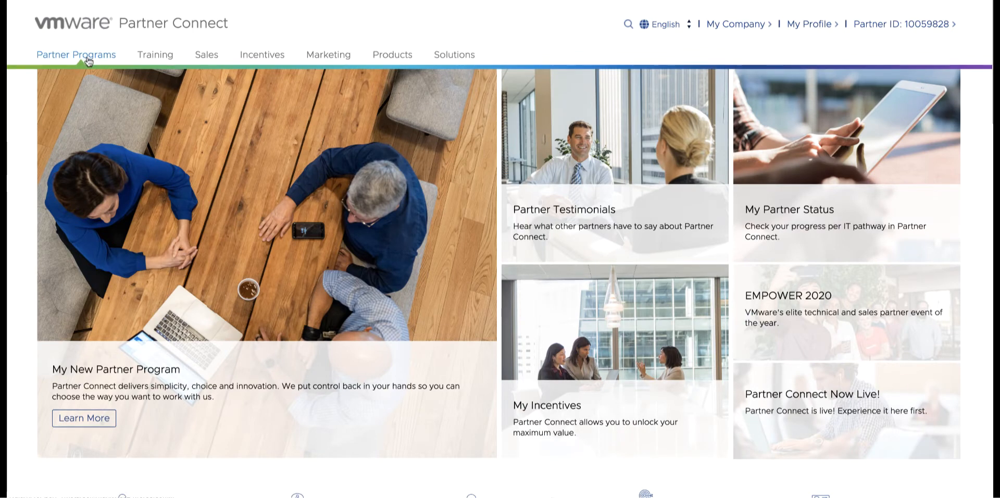
# Step: View the partner performance dashboard and its metrics further down
pyautogui.click(76, 54)
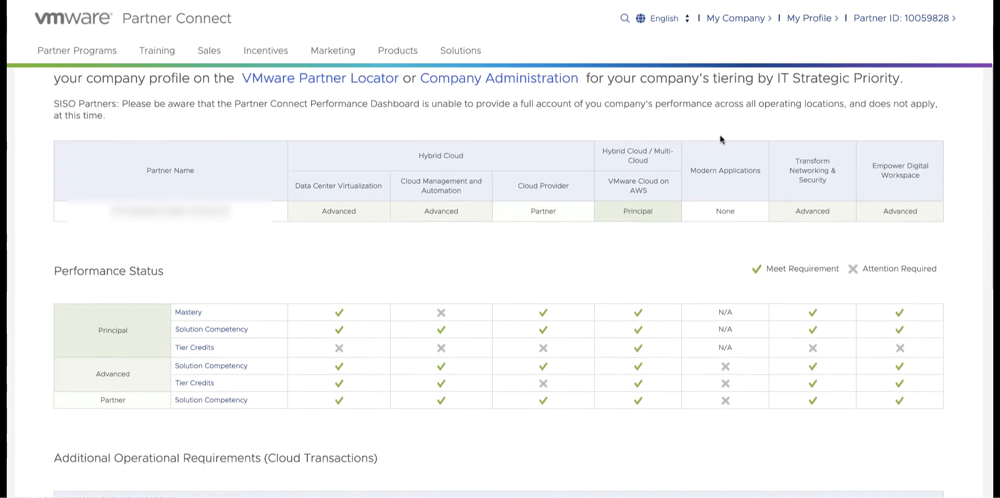
pyautogui.scroll(-3)
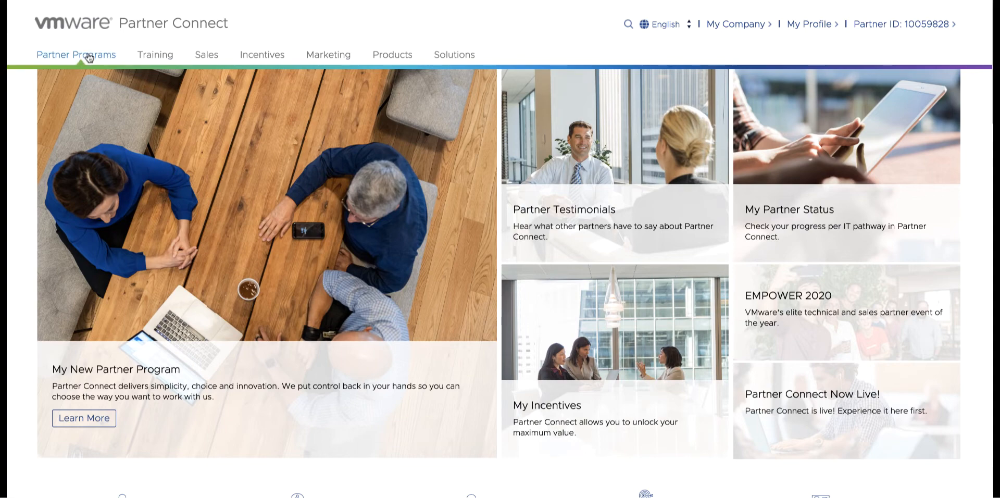
# Step: Browse the Partner Programs, Training, Incentives and Products navigation menus
pyautogui.click(76, 54)
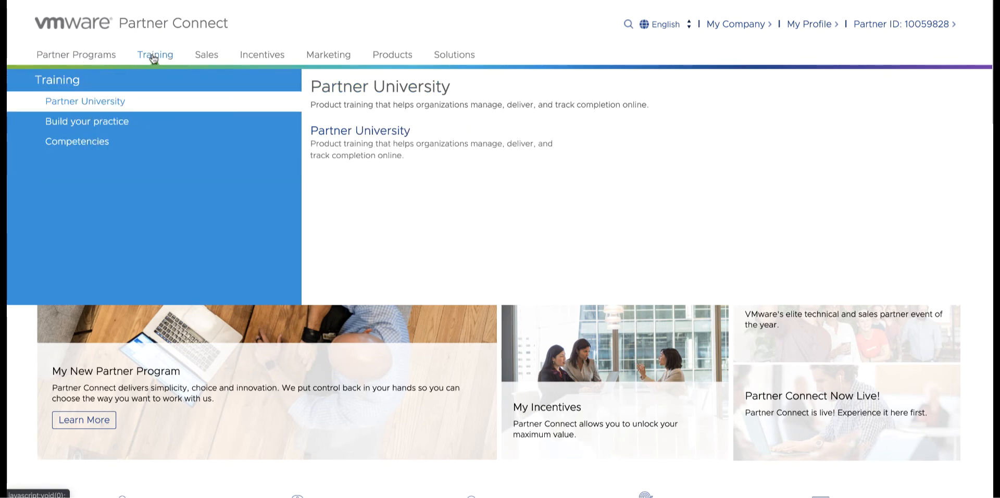
pyautogui.click(206, 54)
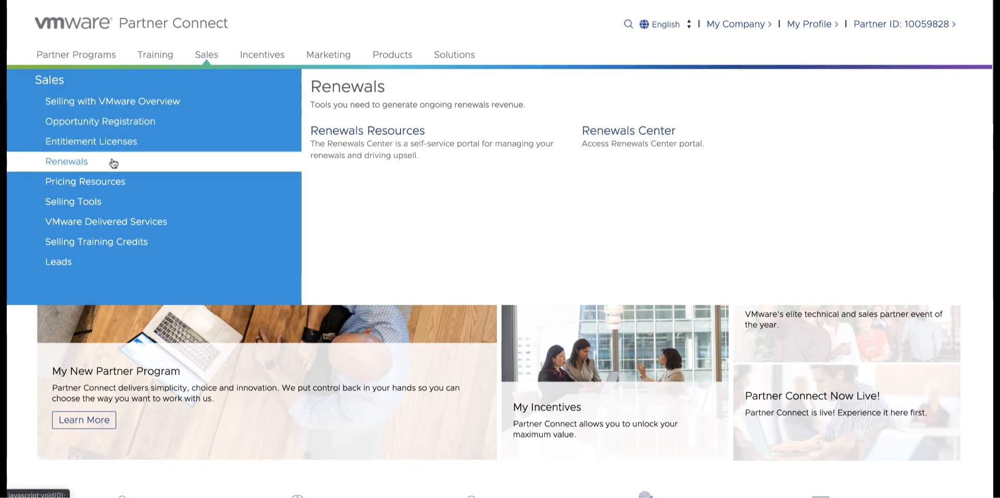
pyautogui.moveTo(260, 58)
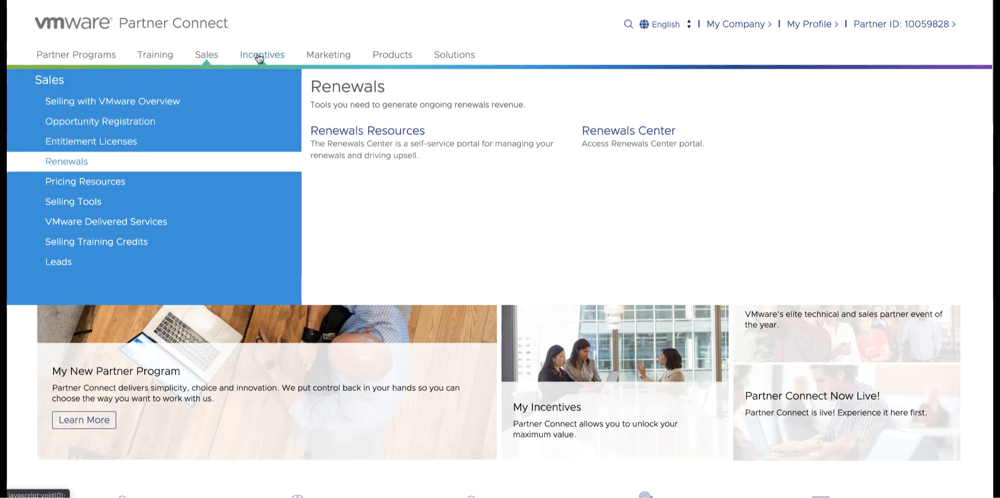
pyautogui.click(262, 54)
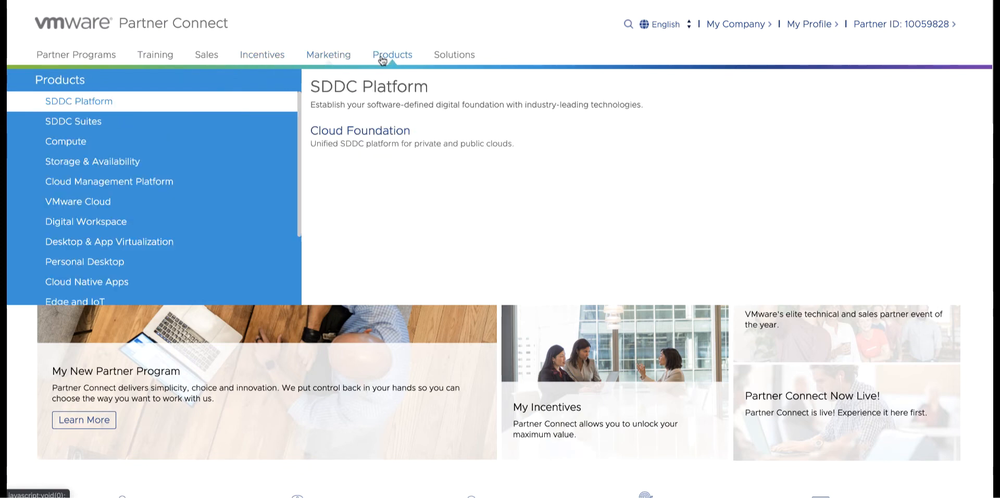
pyautogui.click(454, 54)
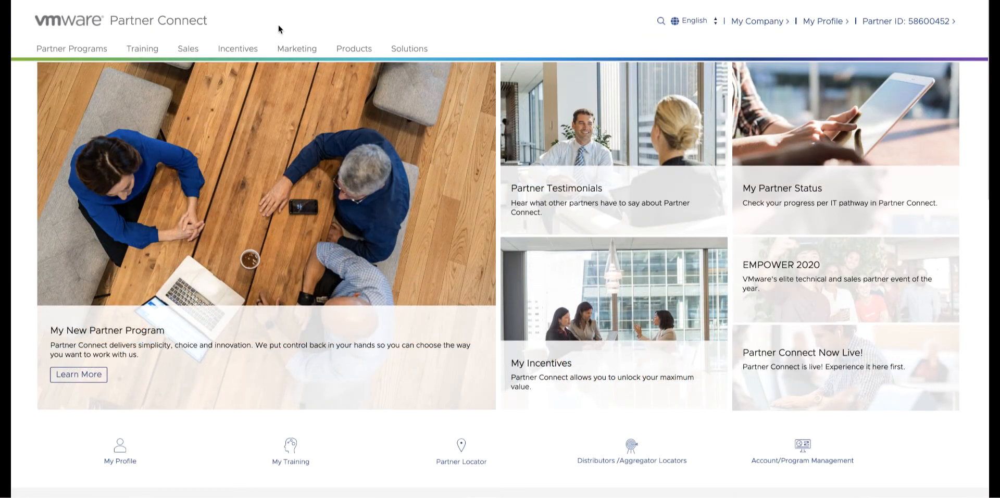
# Step: Reach the Distributor resources page from Partner Programs > Distribution
pyautogui.click(72, 48)
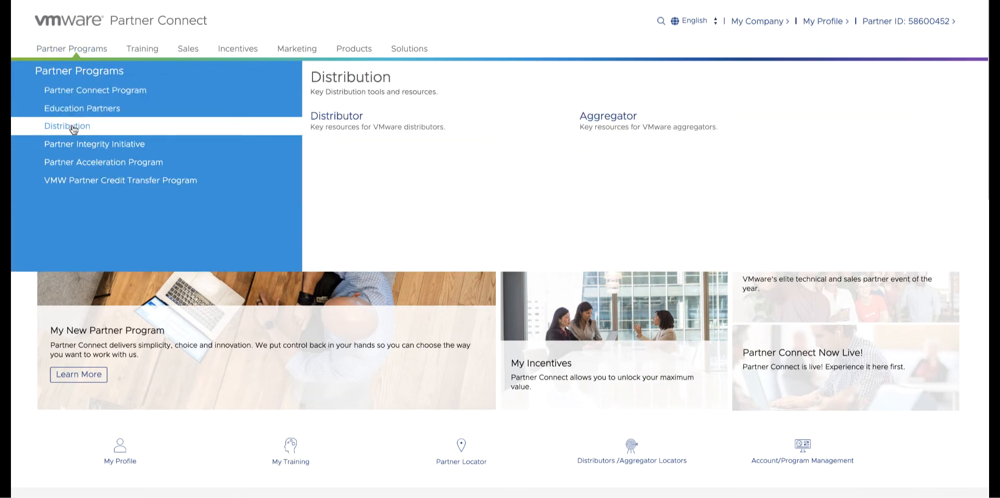
pyautogui.moveTo(337, 118)
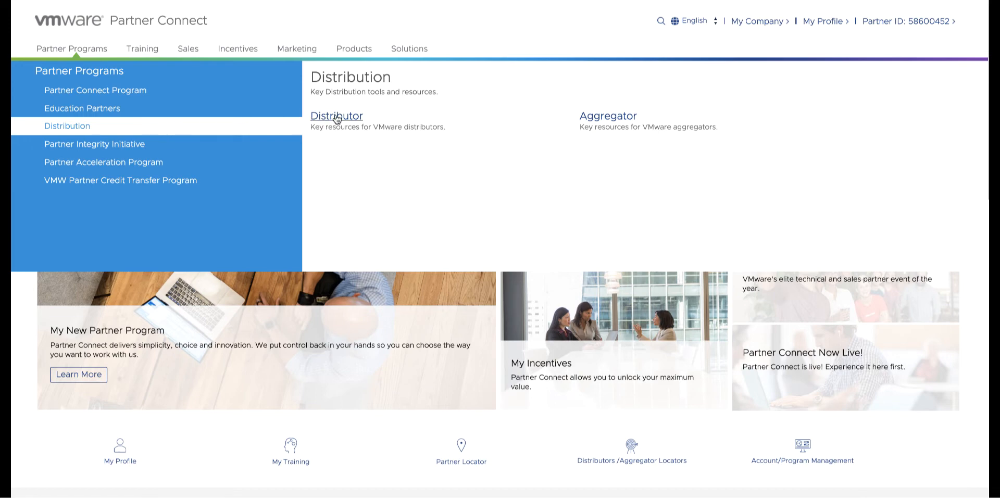
pyautogui.click(337, 115)
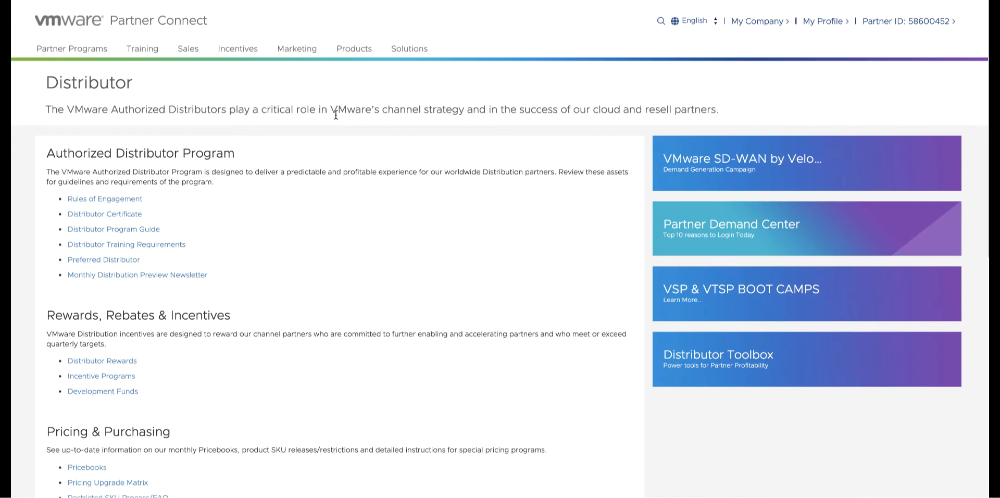
pyautogui.scroll(-3)
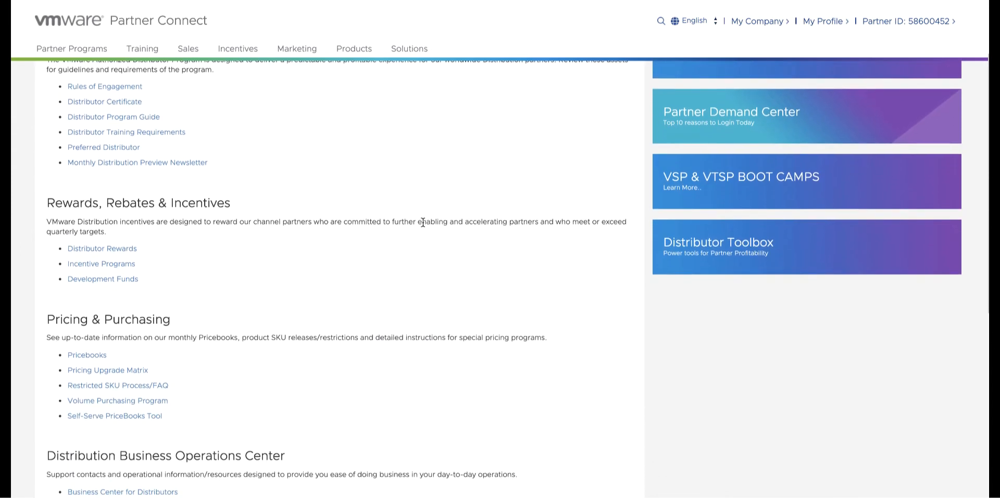
pyautogui.scroll(-3)
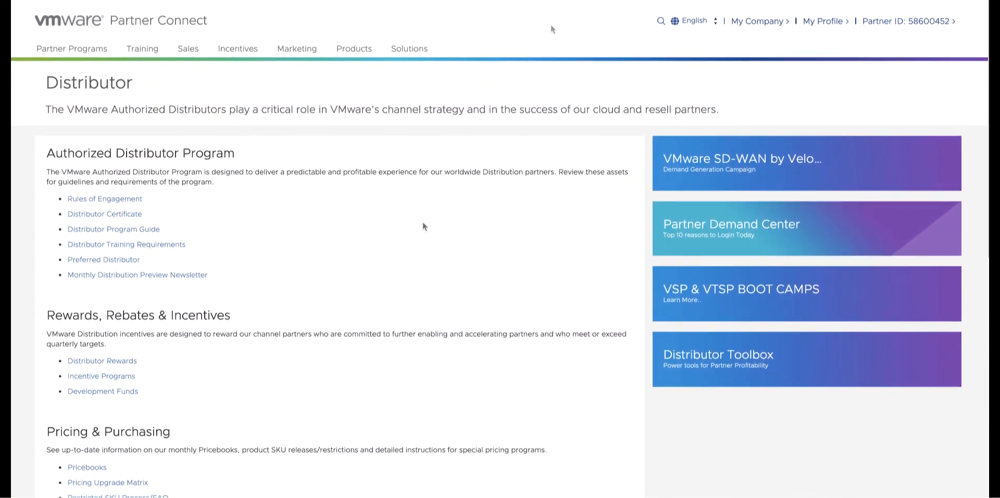
pyautogui.moveTo(448, 239)
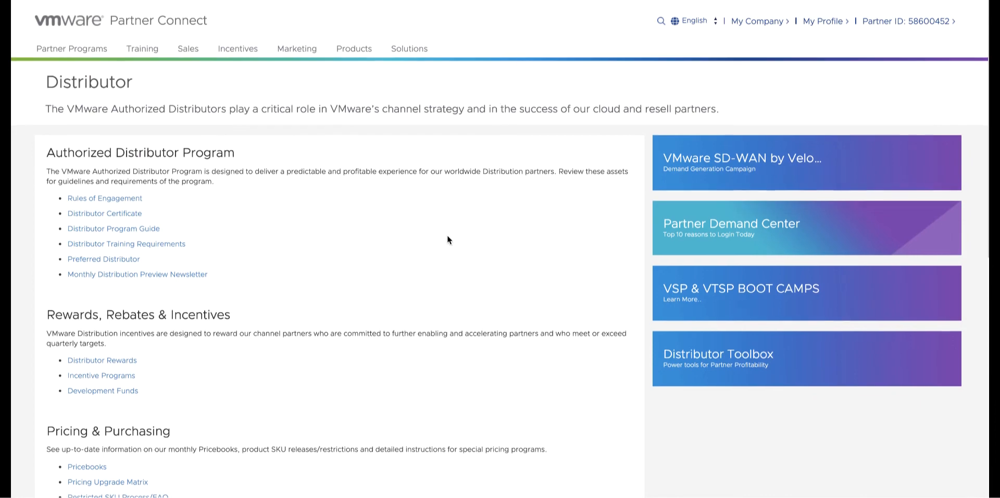
pyautogui.scroll(-3)
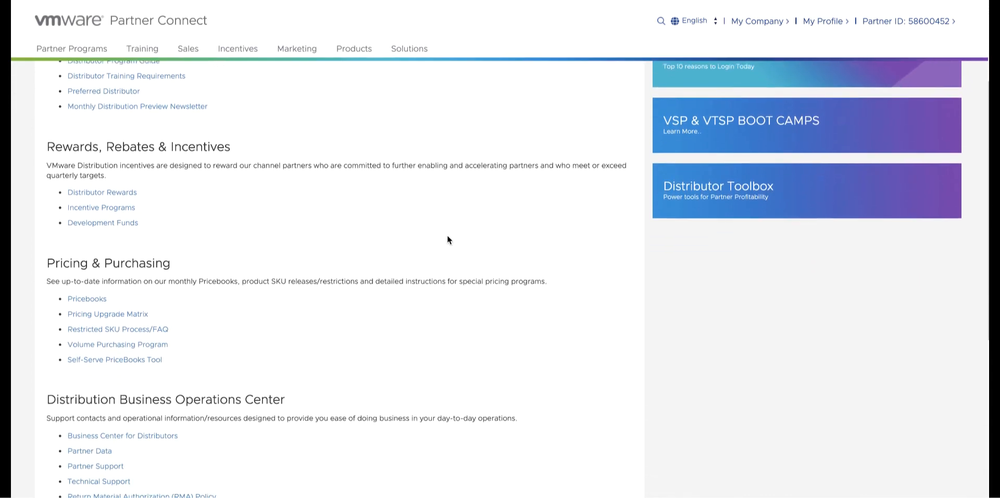
pyautogui.scroll(-3)
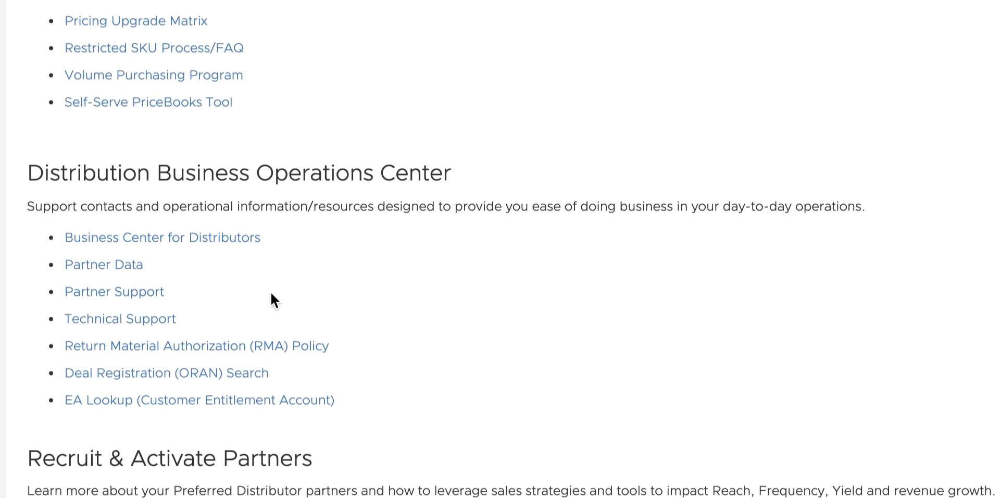
pyautogui.moveTo(108, 264)
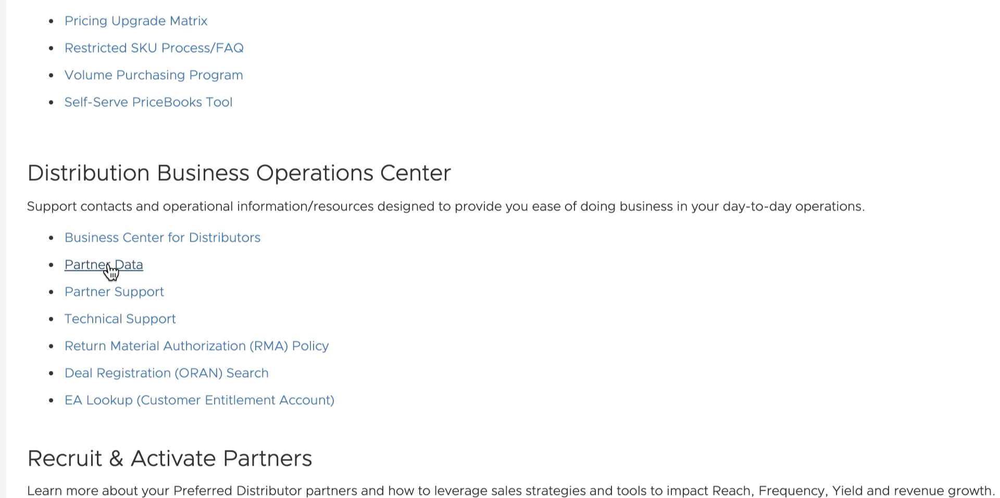
pyautogui.click(104, 265)
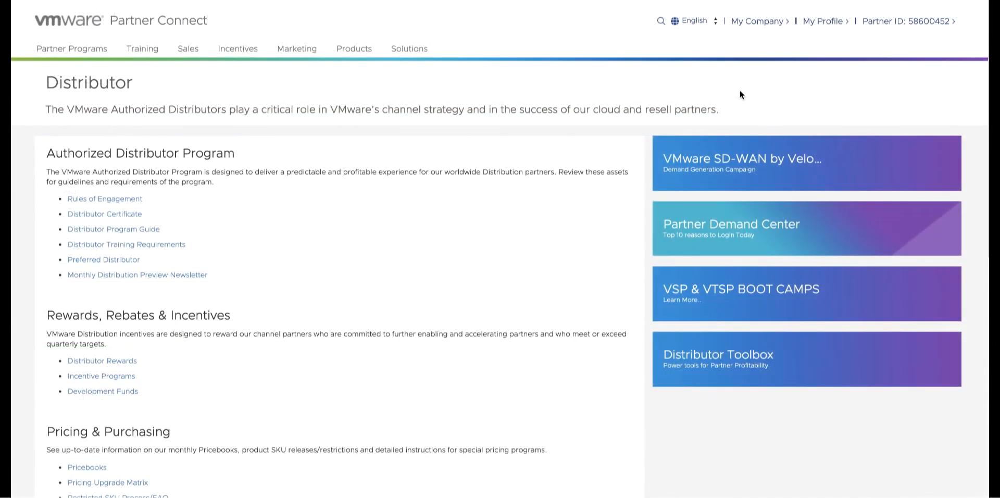
pyautogui.scroll(-3)
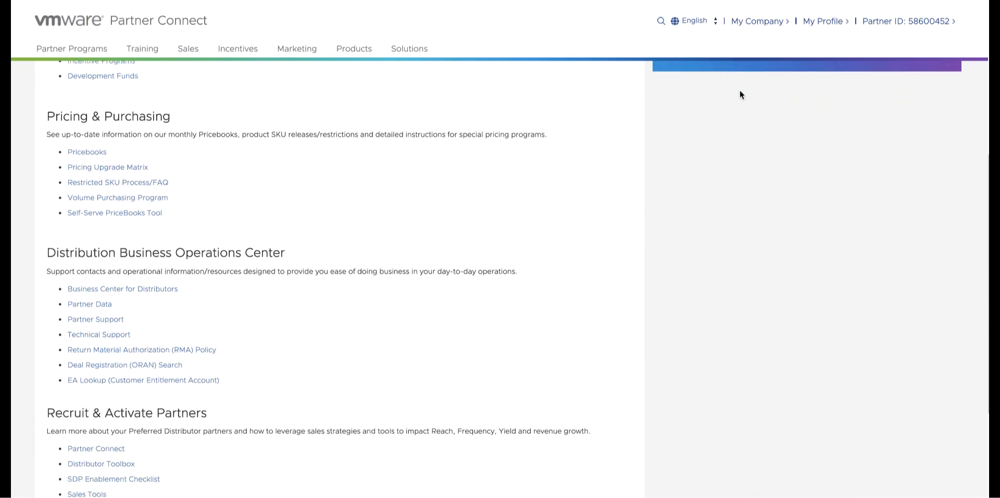
pyautogui.scroll(-3)
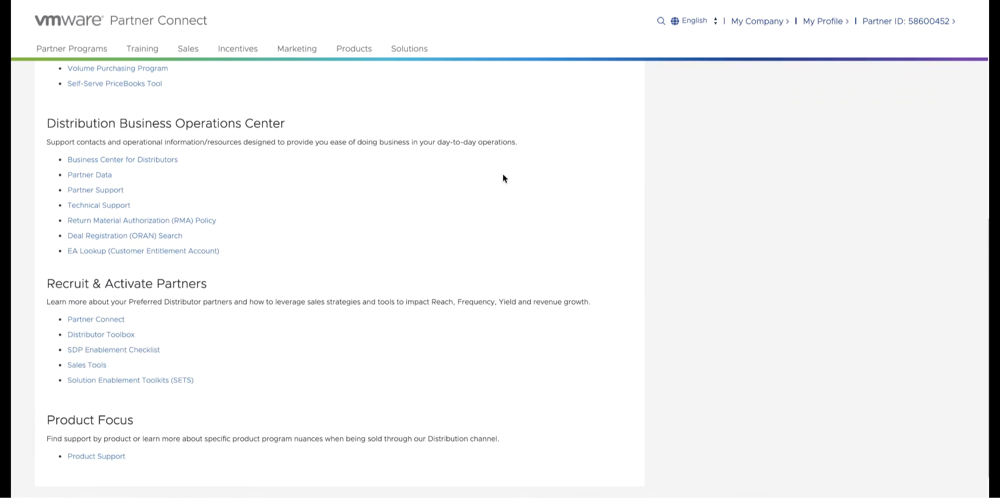
pyautogui.moveTo(299, 245)
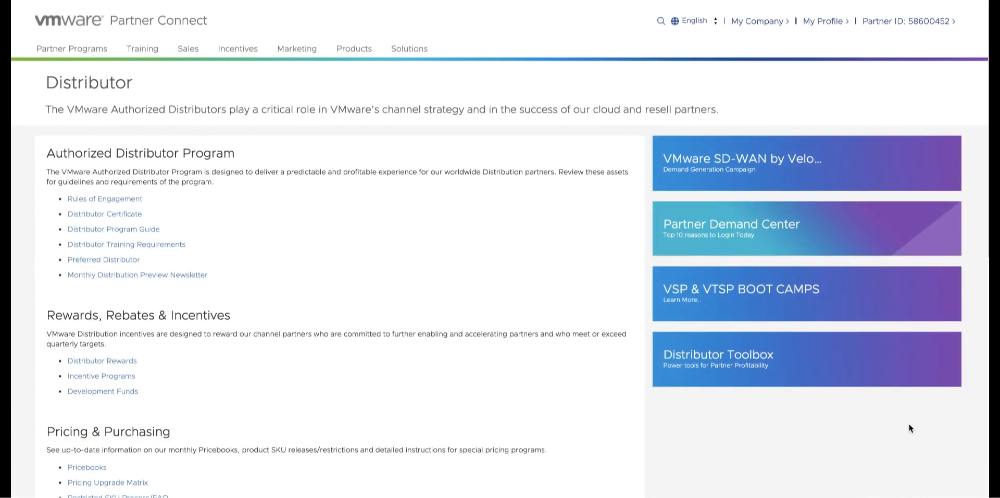
pyautogui.scroll(-3)
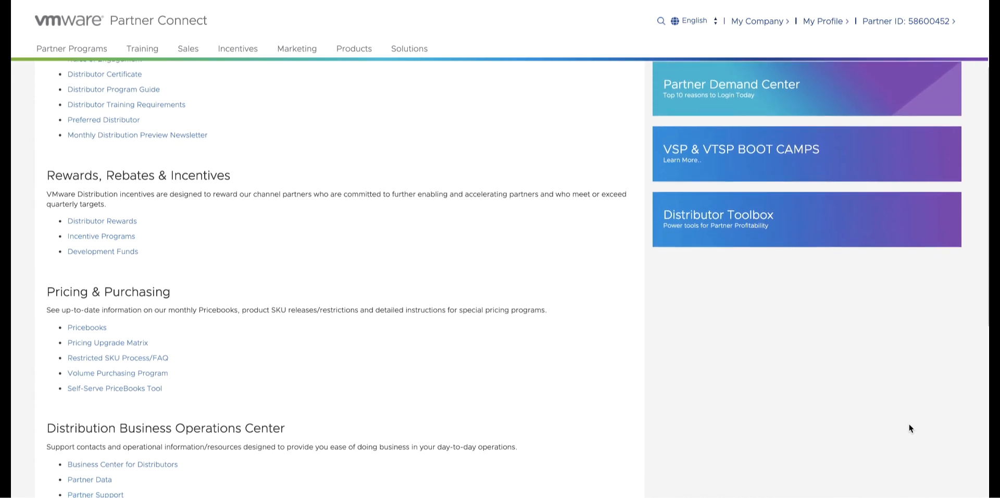
pyautogui.scroll(-3)
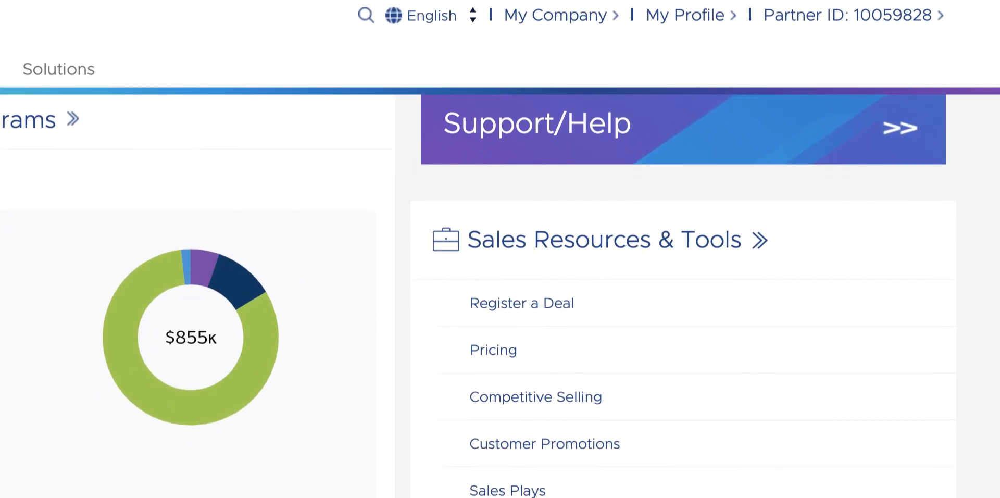
# Step: Scroll the homepage through Sales, Technical Resources, Marketing, Quick Links and Products and Solutions consoles
pyautogui.scroll(-3)
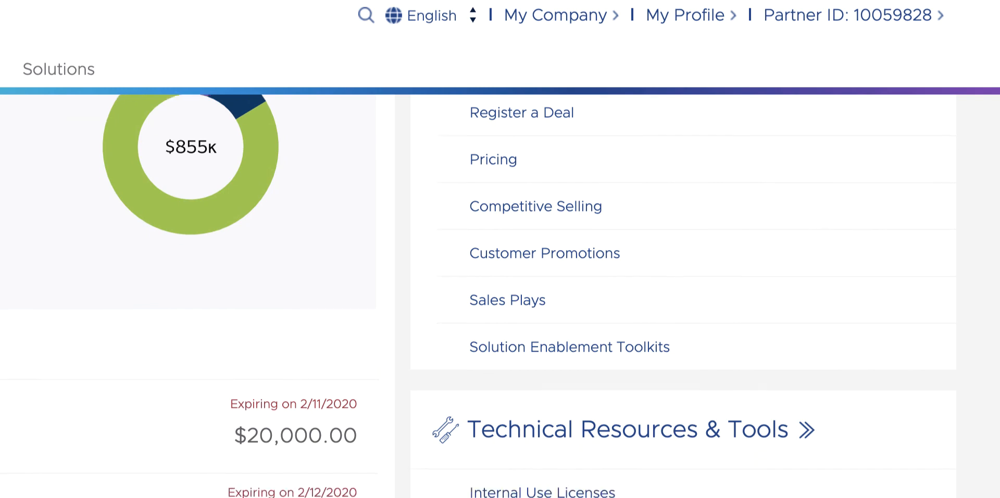
pyautogui.scroll(-3)
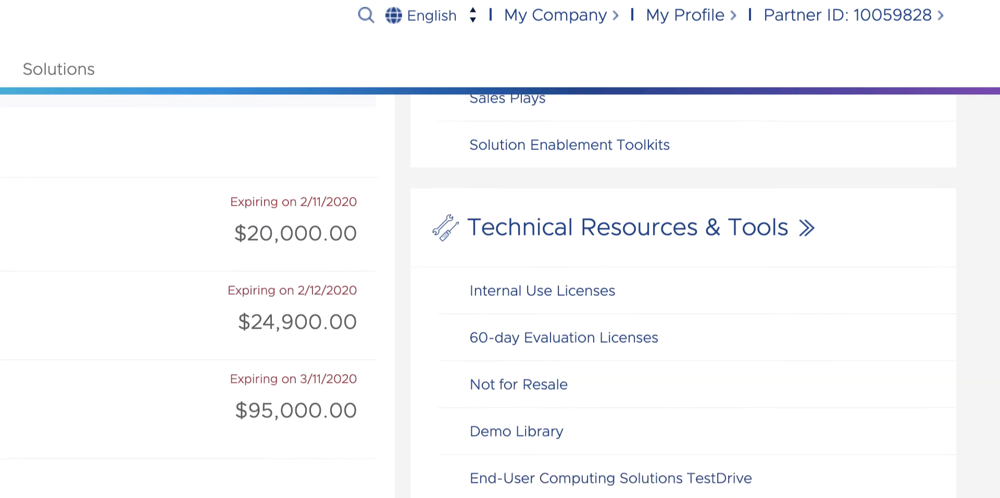
pyautogui.scroll(-3)
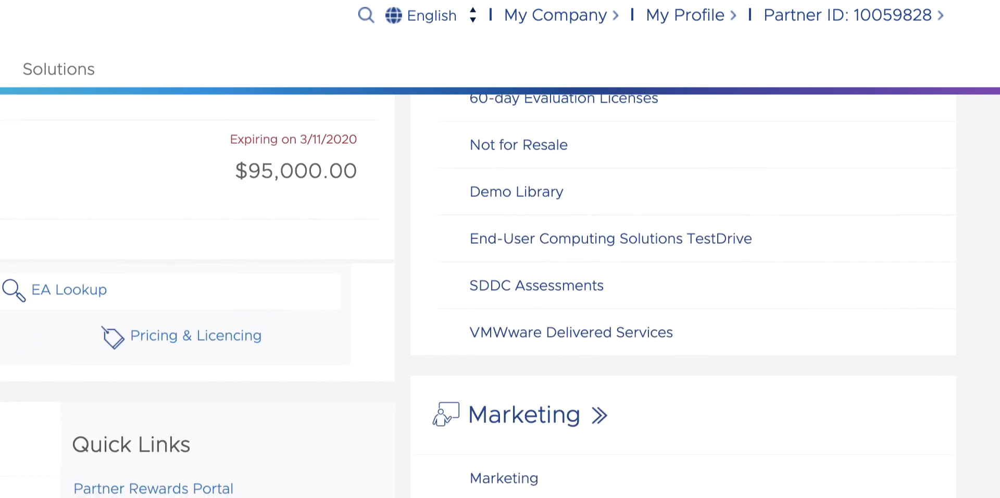
pyautogui.scroll(-3)
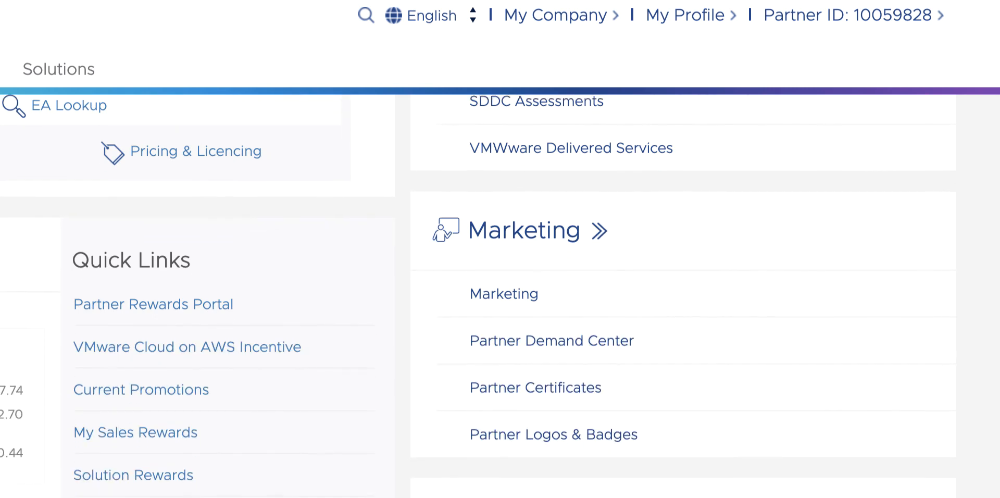
pyautogui.scroll(-3)
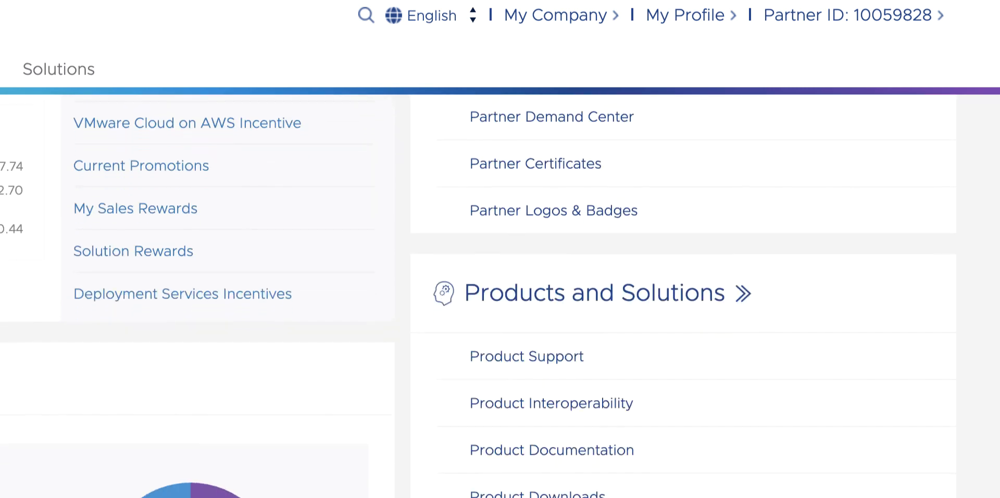